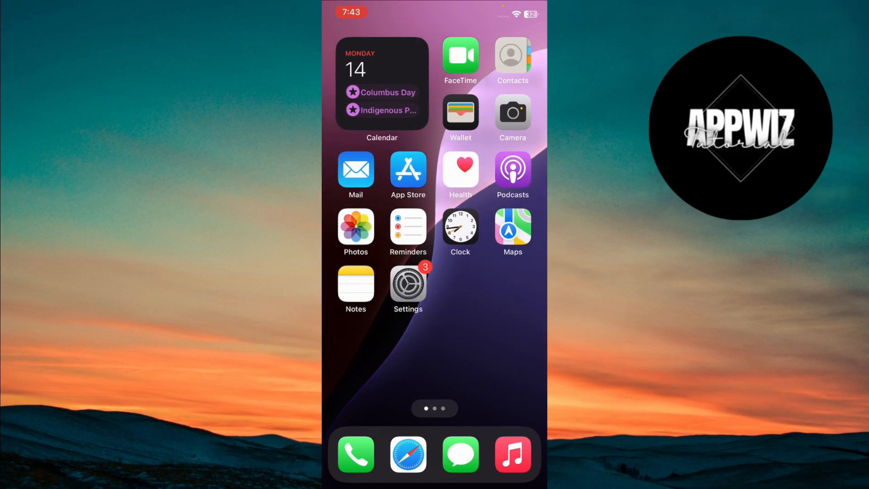
Launch the App Store from the Home Screen.
left_click(407, 170)
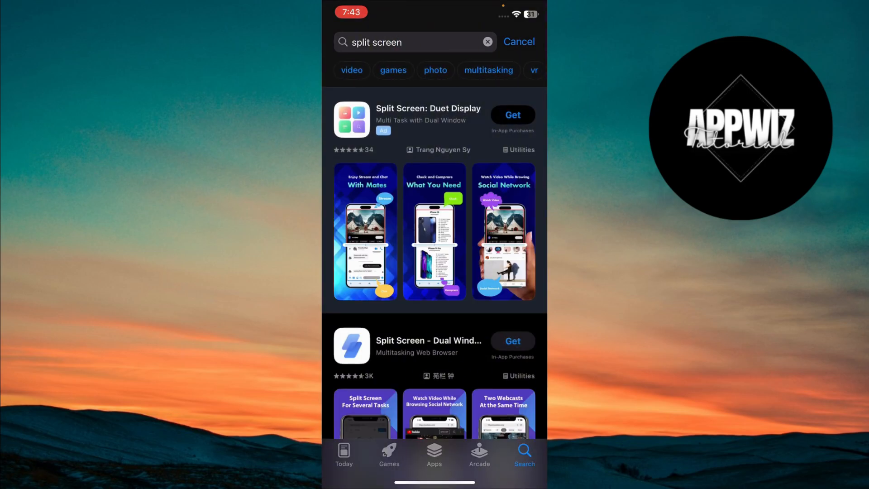
Scroll the 'split screen' results down to Split Screen - Dual Window.
scroll("down", 3)
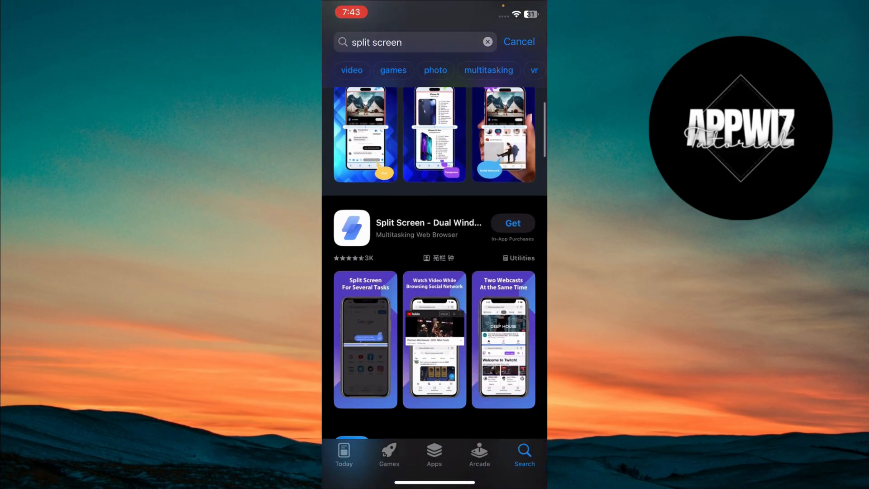